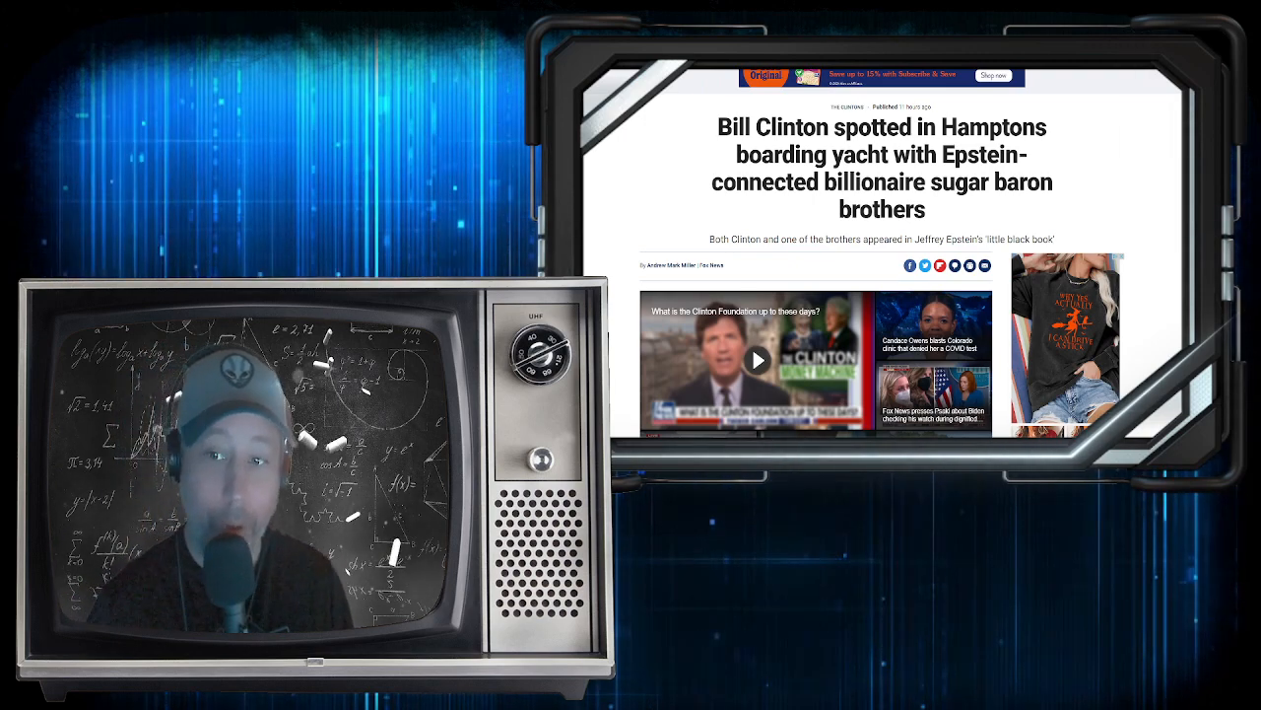
scroll("down", 3)
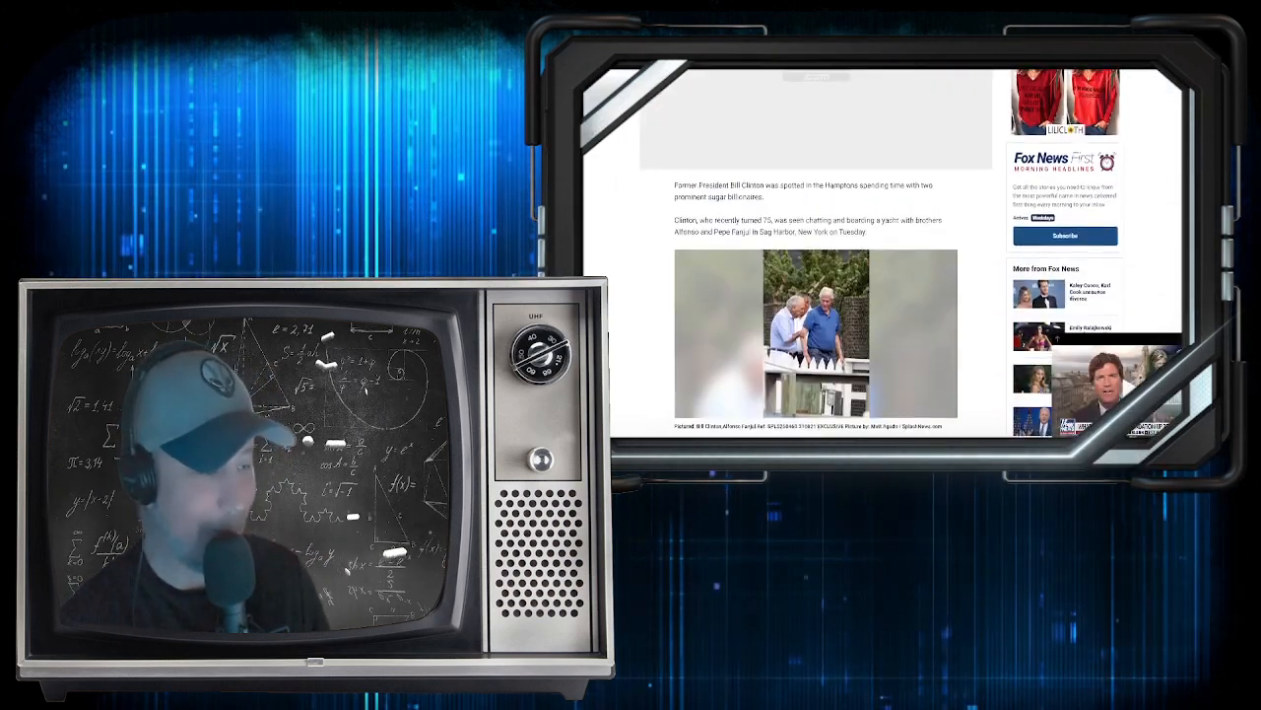
scroll("down", 3)
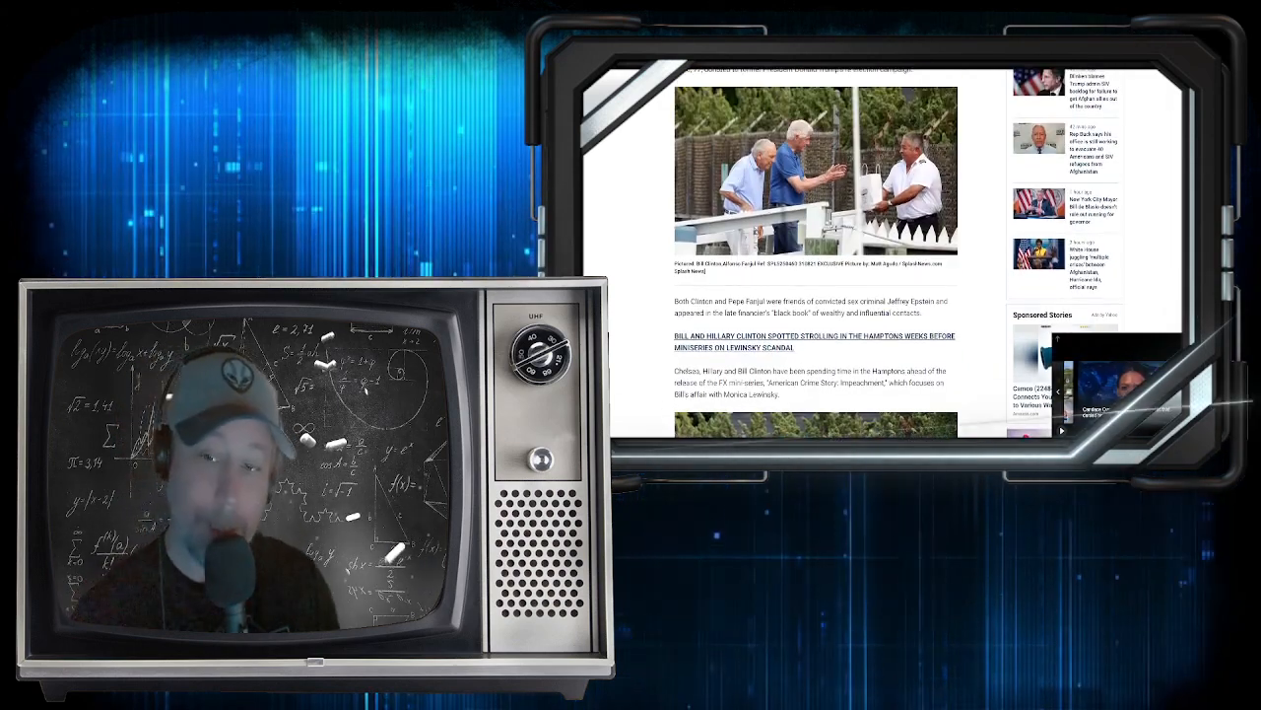
scroll("down", 3)
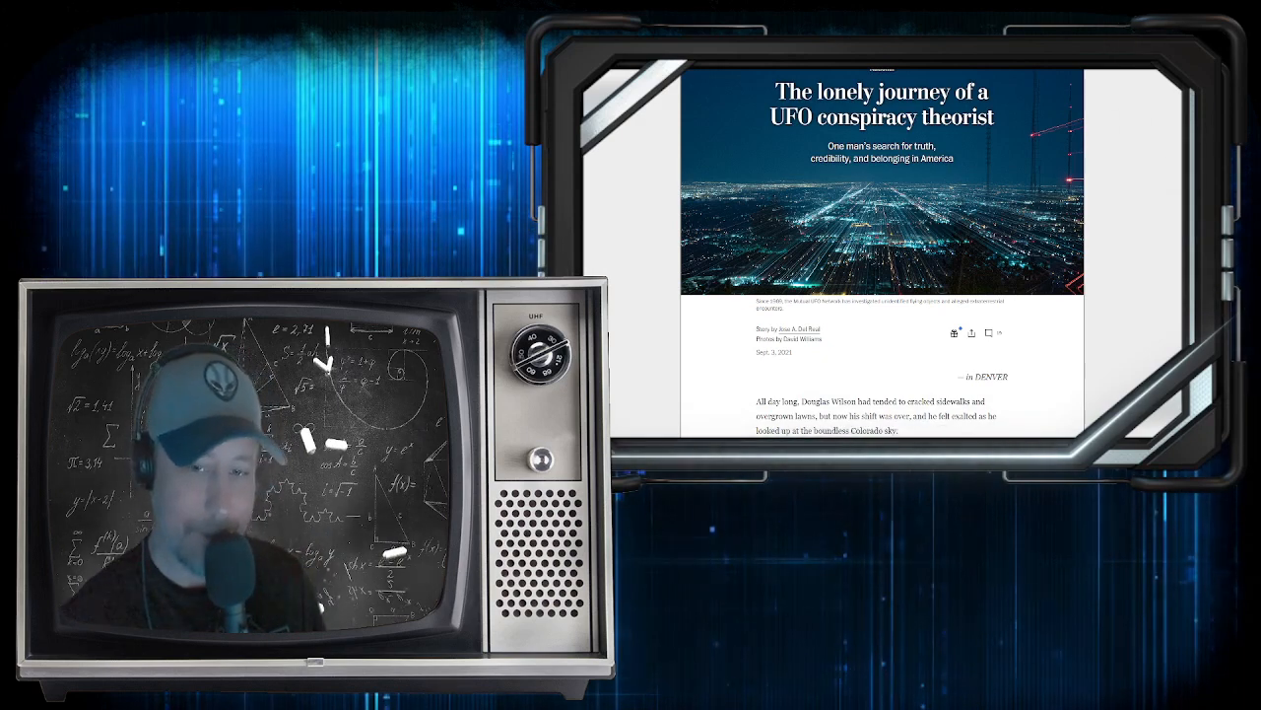
scroll("down", 3)
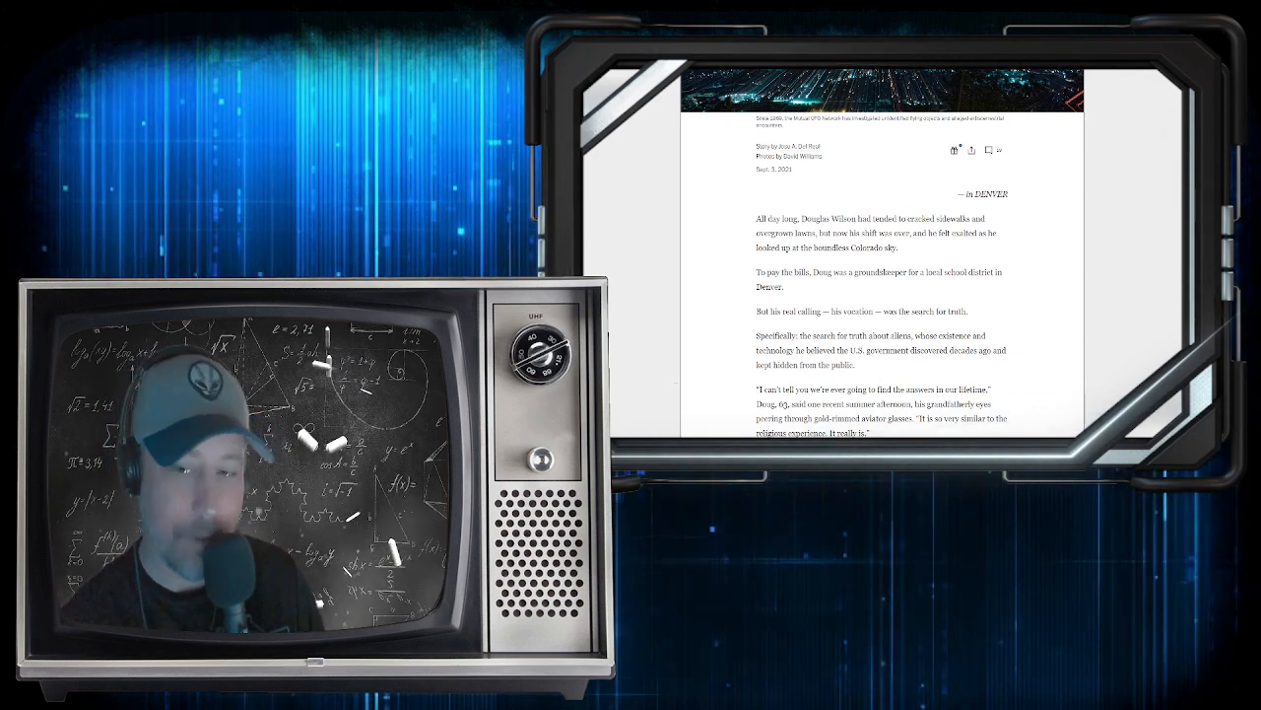
scroll("down", 3)
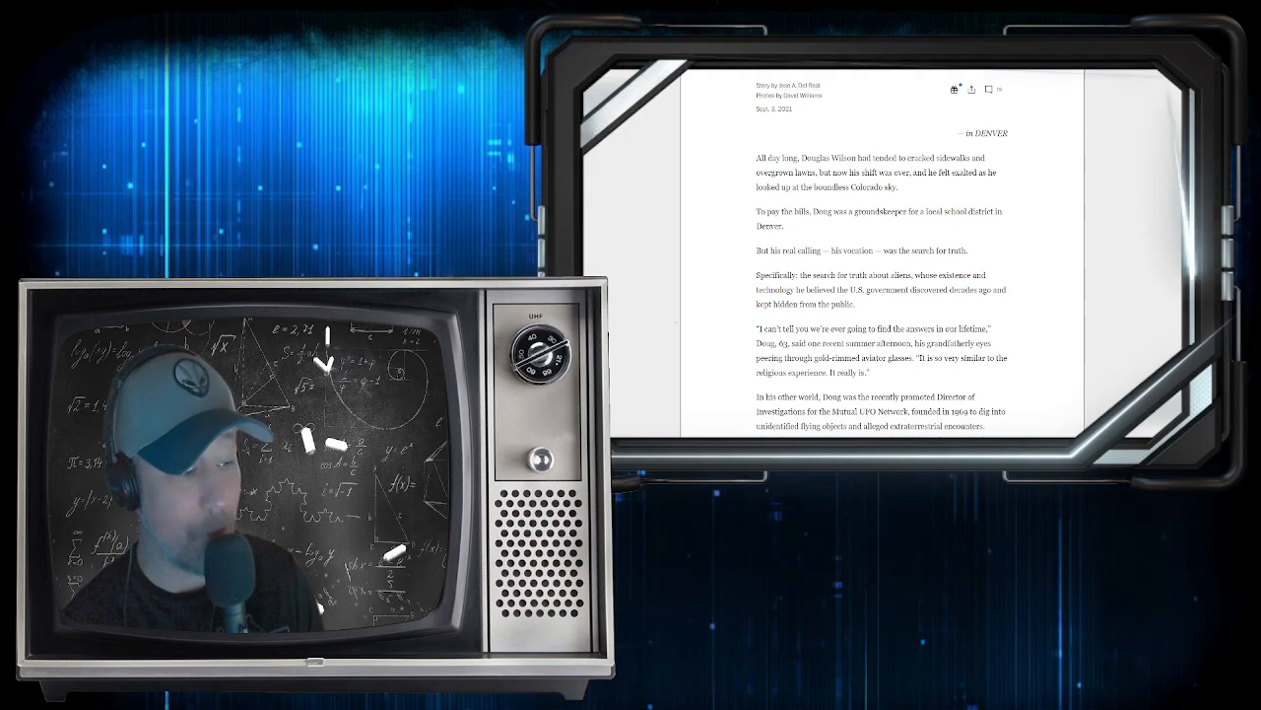